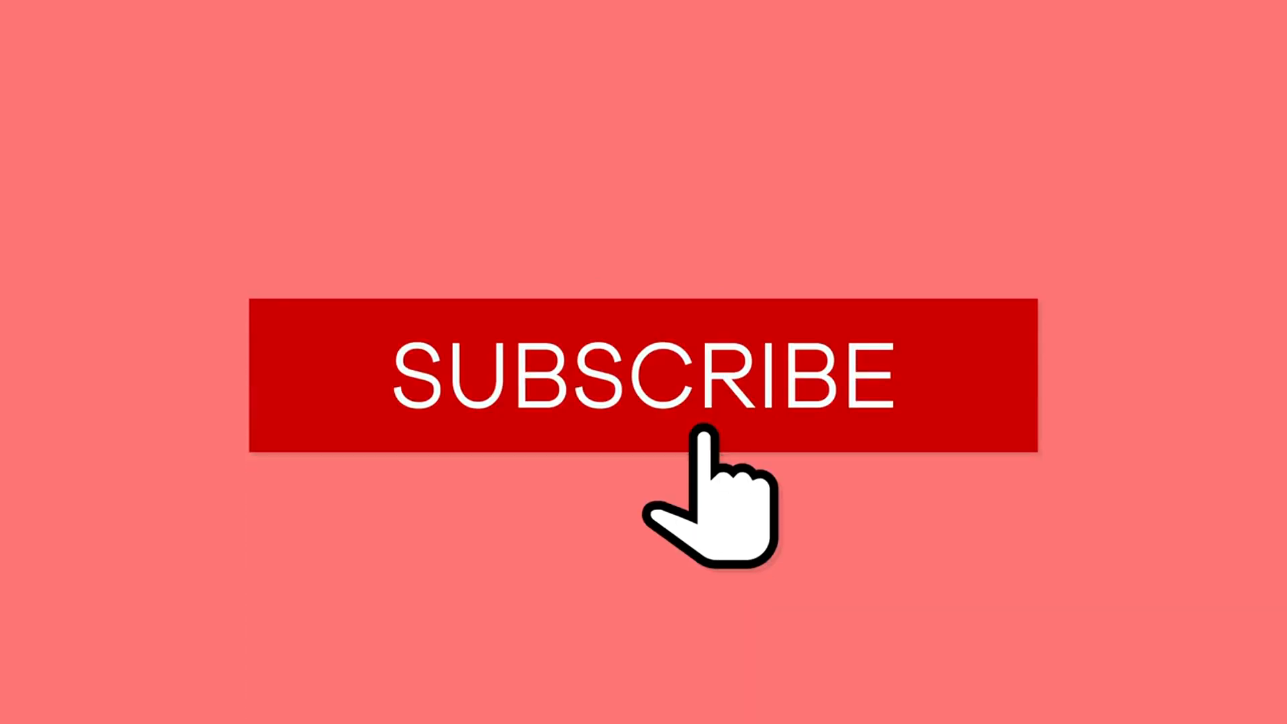
- Play the outro past the subscribe click until the blue notification bell circle rises in
left_click(642, 379)
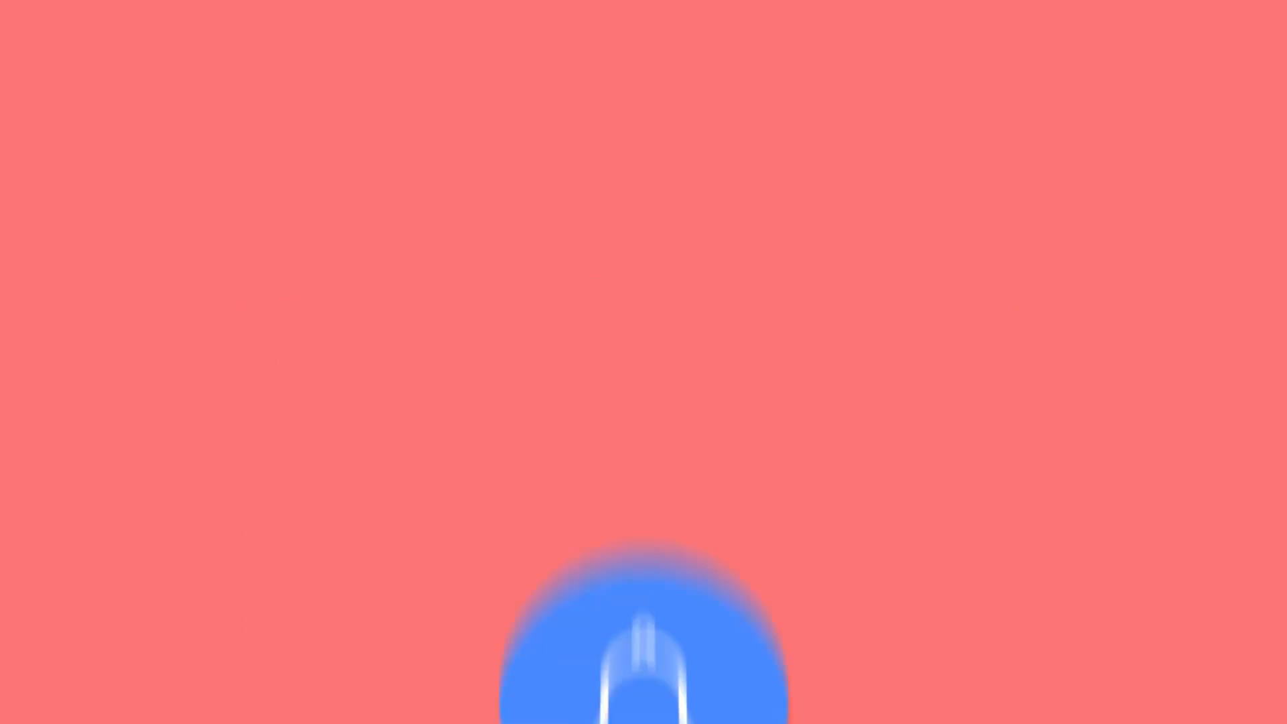